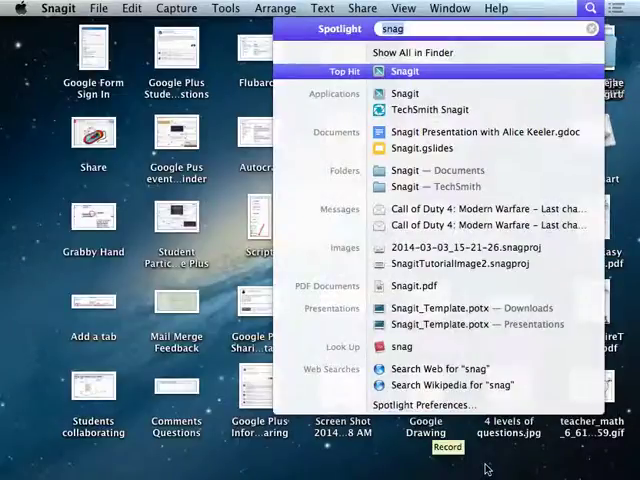
Find ActivInspire through a Spotlight search for 'insp' and launch it.
type("insp")
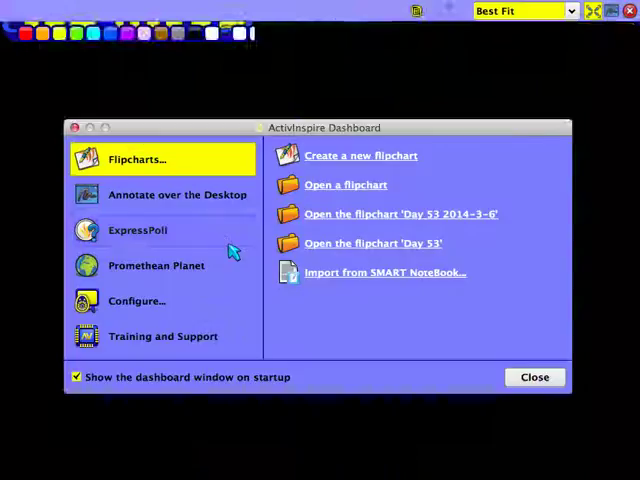
left_click(360, 155)
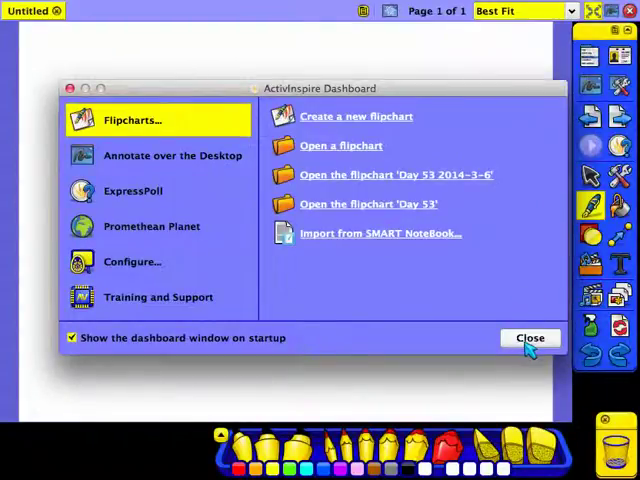
Close the ActivInspire Dashboard and show the View menu options.
left_click(529, 337)
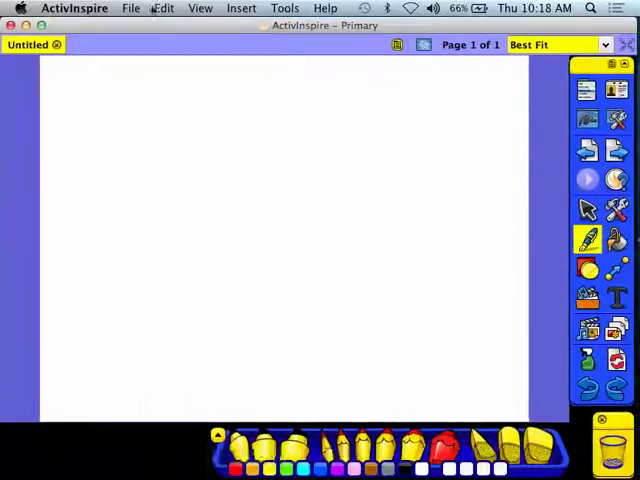
left_click(200, 8)
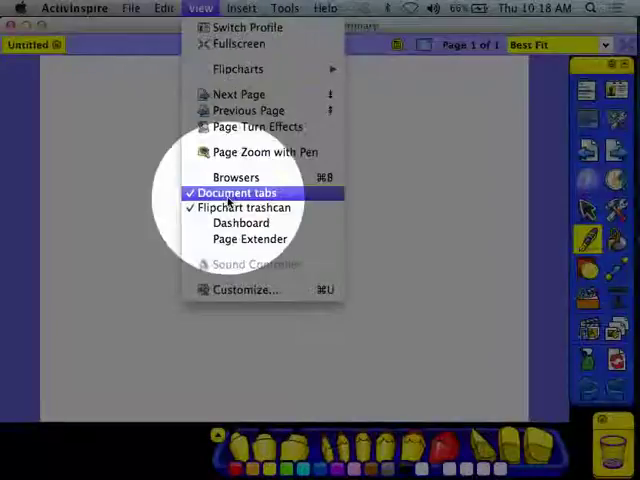
Choose Dashboard from the View menu to bring the dashboard back.
left_click(241, 222)
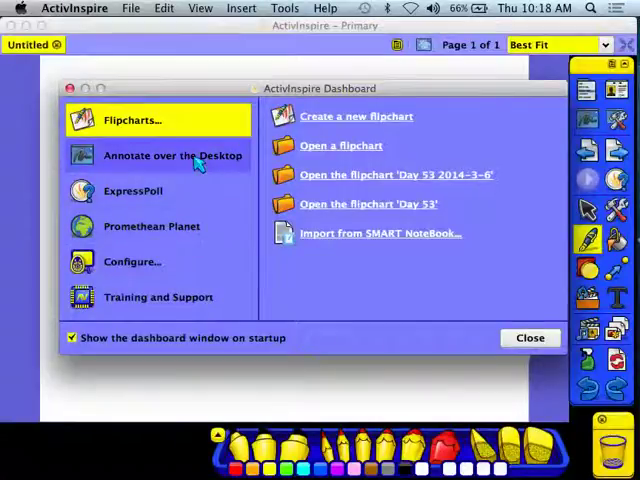
mouse_move(175, 190)
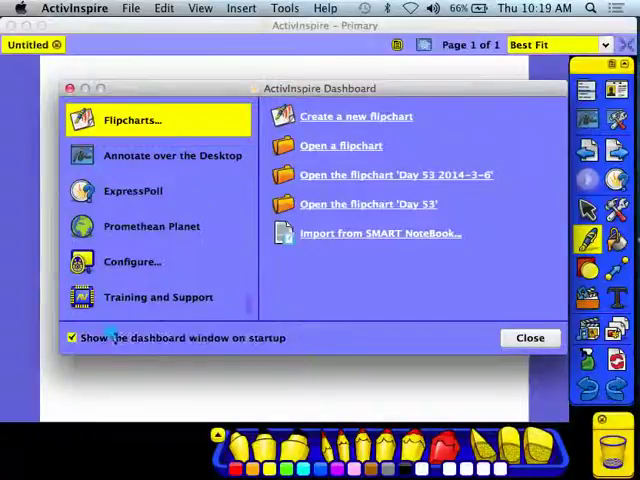
mouse_move(155, 226)
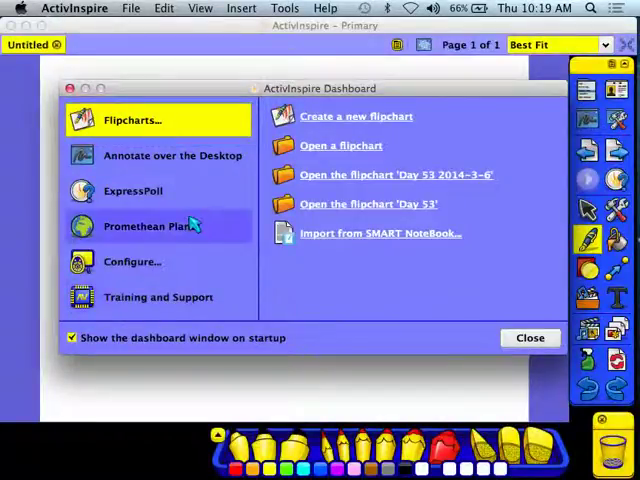
mouse_move(132, 261)
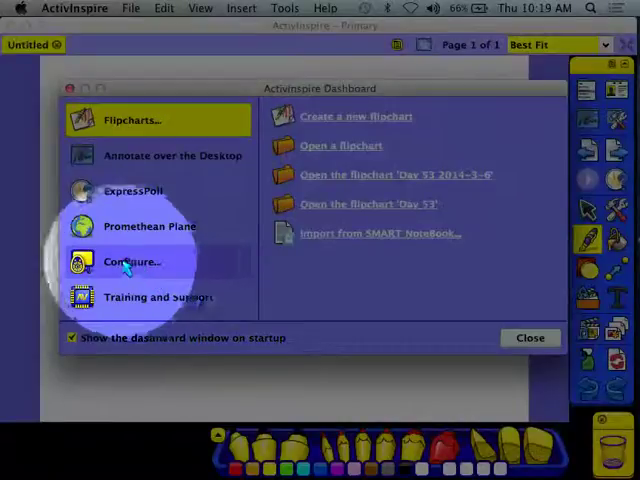
Open the dashboard's Configure section for devices, profiles and updates.
left_click(132, 261)
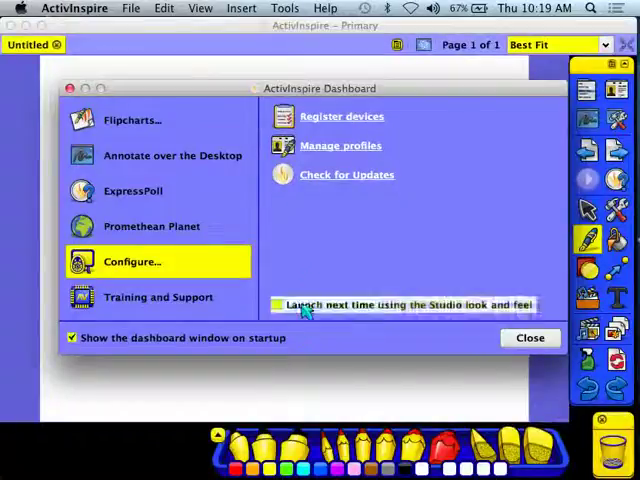
mouse_move(418, 313)
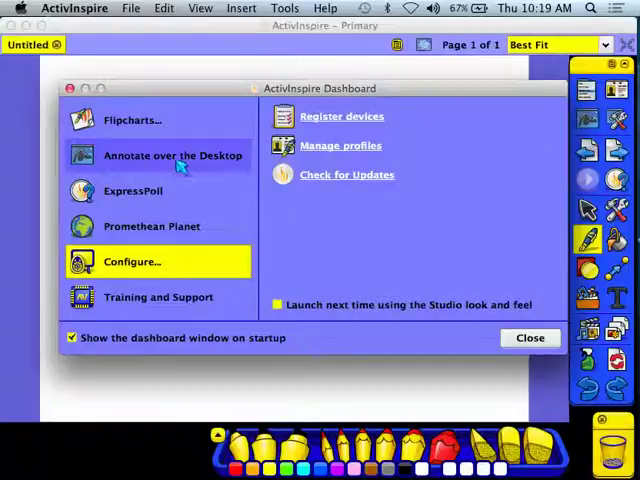
Switch to Annotate over the Desktop mode from the dashboard.
left_click(172, 155)
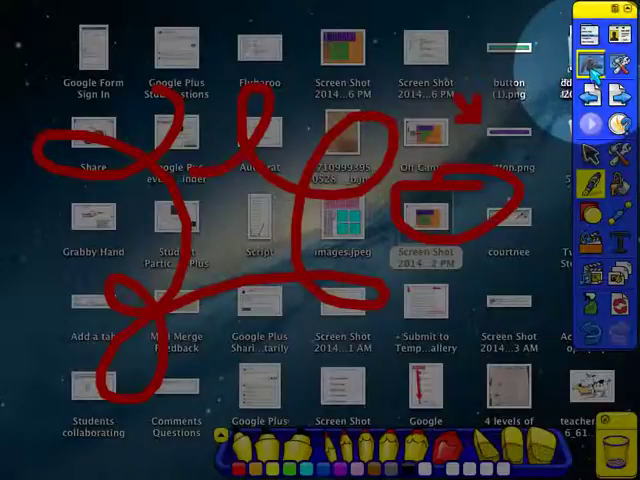
mouse_move(589, 62)
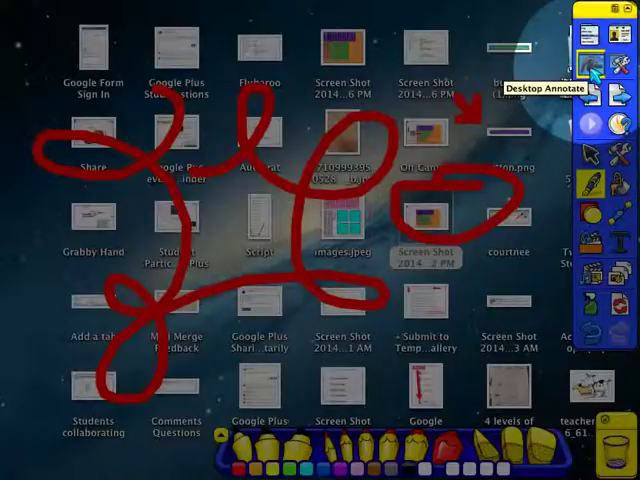